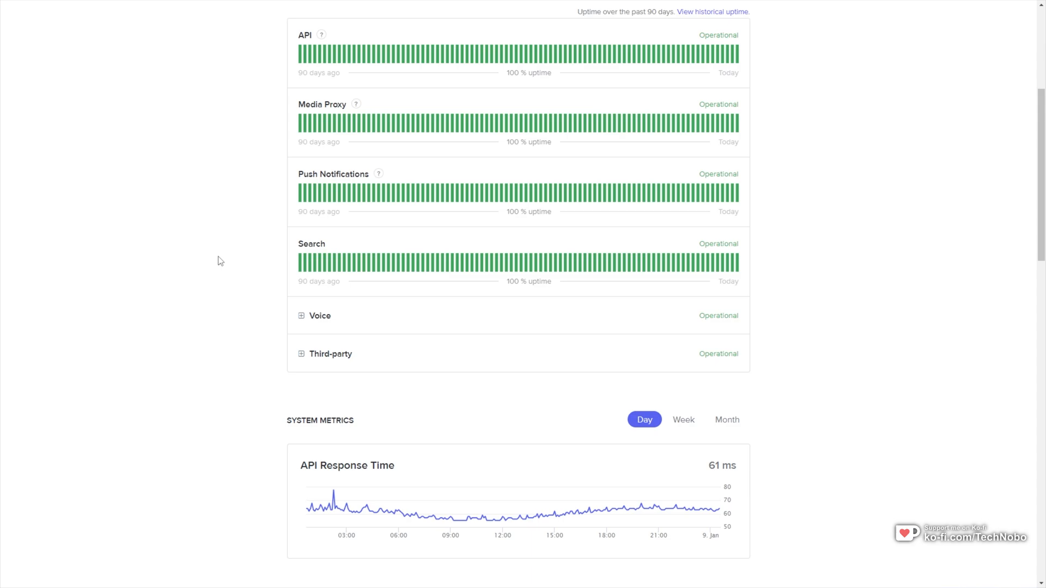
Expand the Voice component on Discord Status to list every voice region's status.
scroll(down, 3)
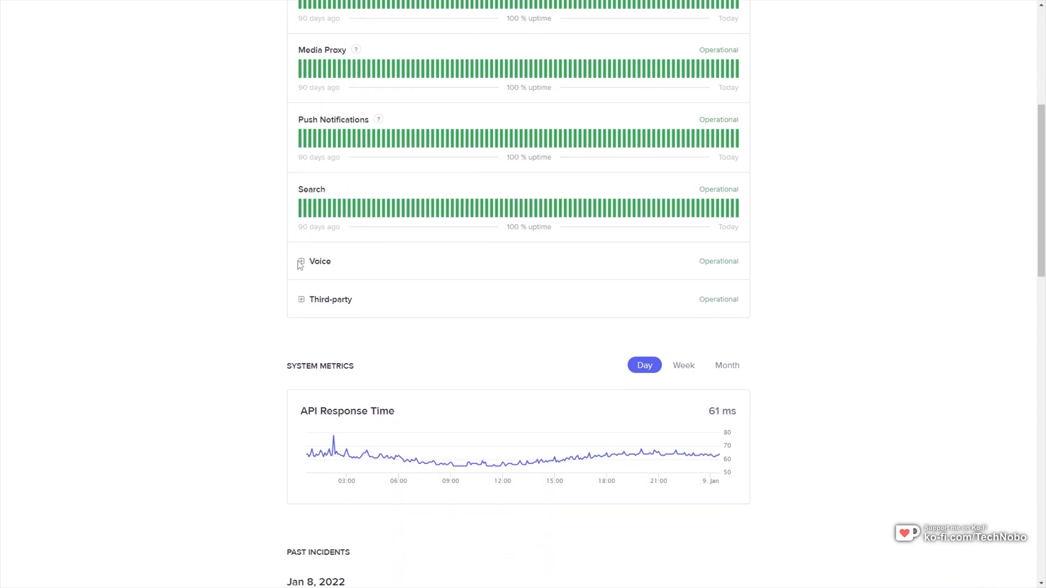
click(301, 262)
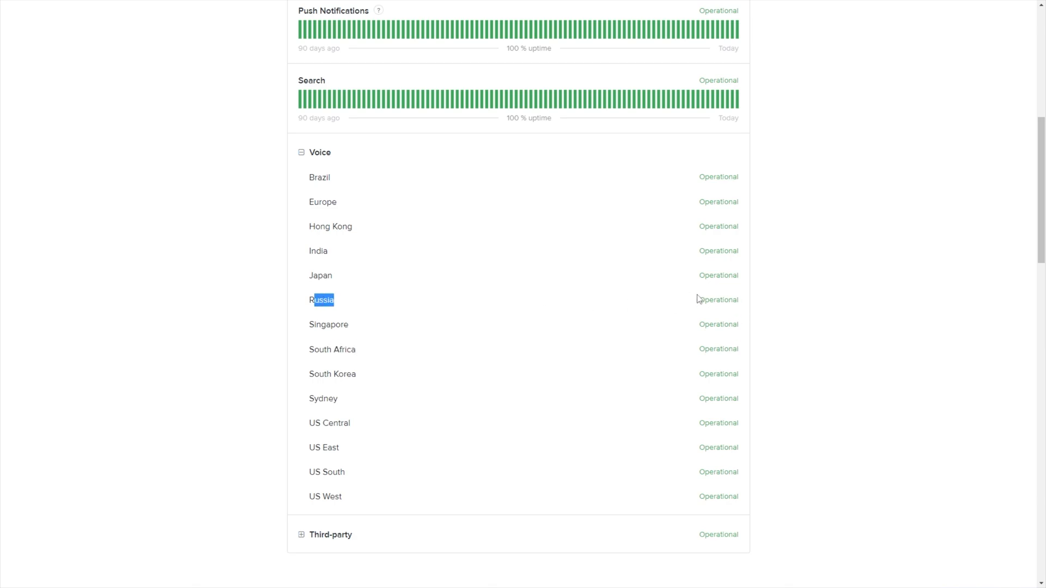
mouse_move(697, 293)
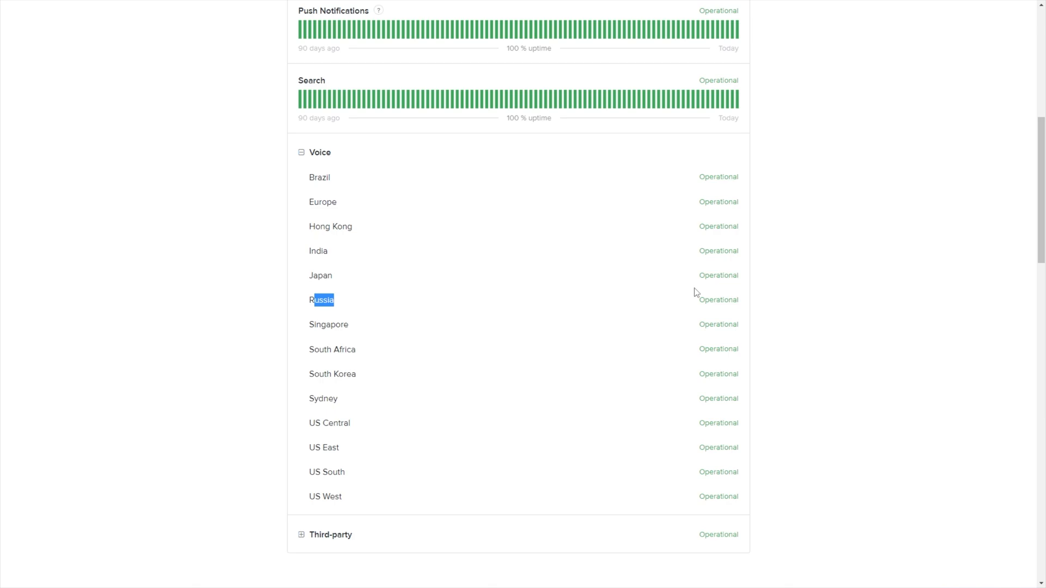
mouse_move(694, 293)
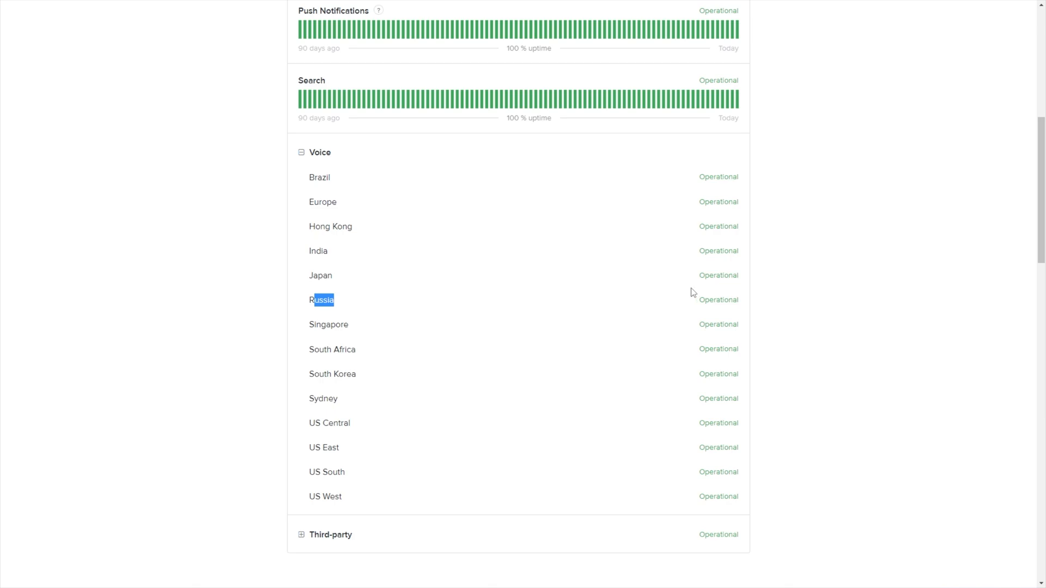
mouse_move(663, 313)
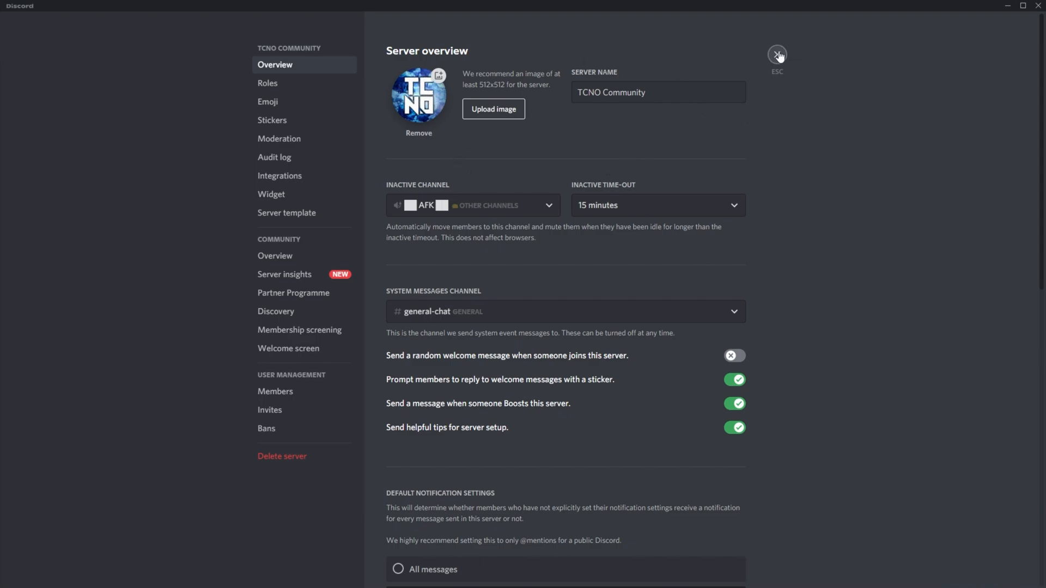
Review the Region Override list for the [REC] DND voice channel, then return to the feed channel.
click(777, 54)
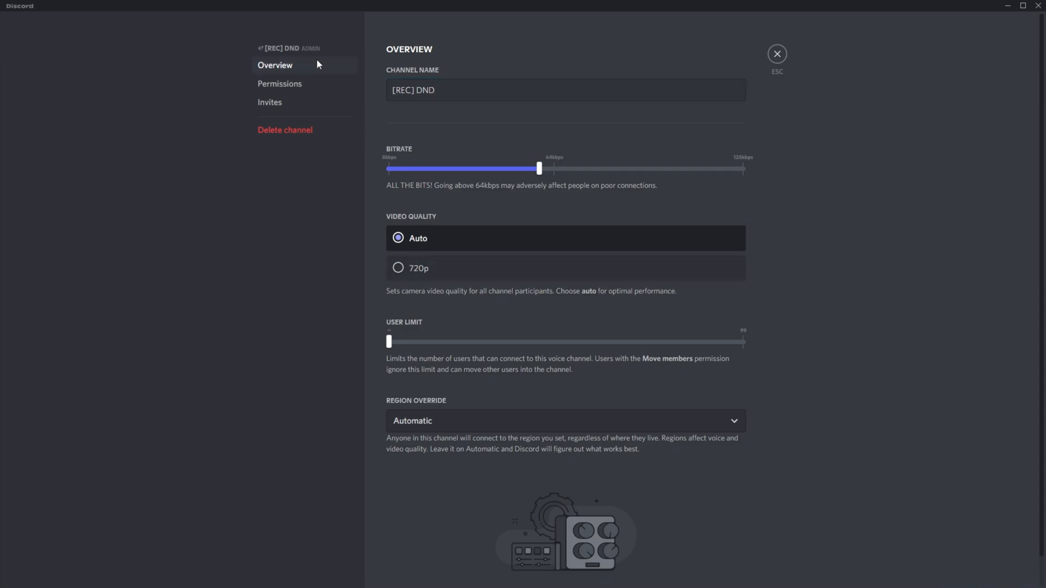
mouse_move(477, 421)
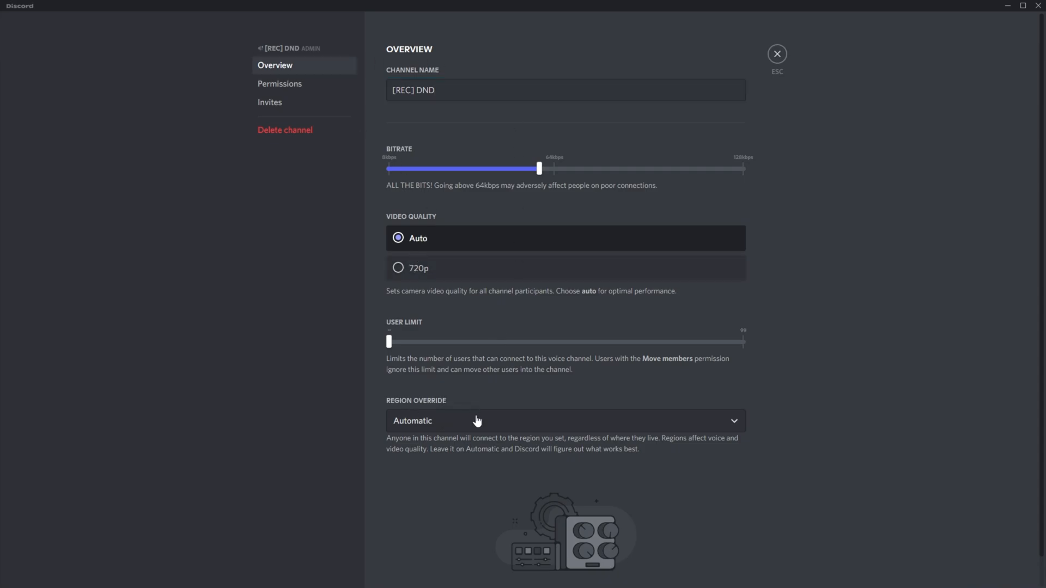
click(564, 421)
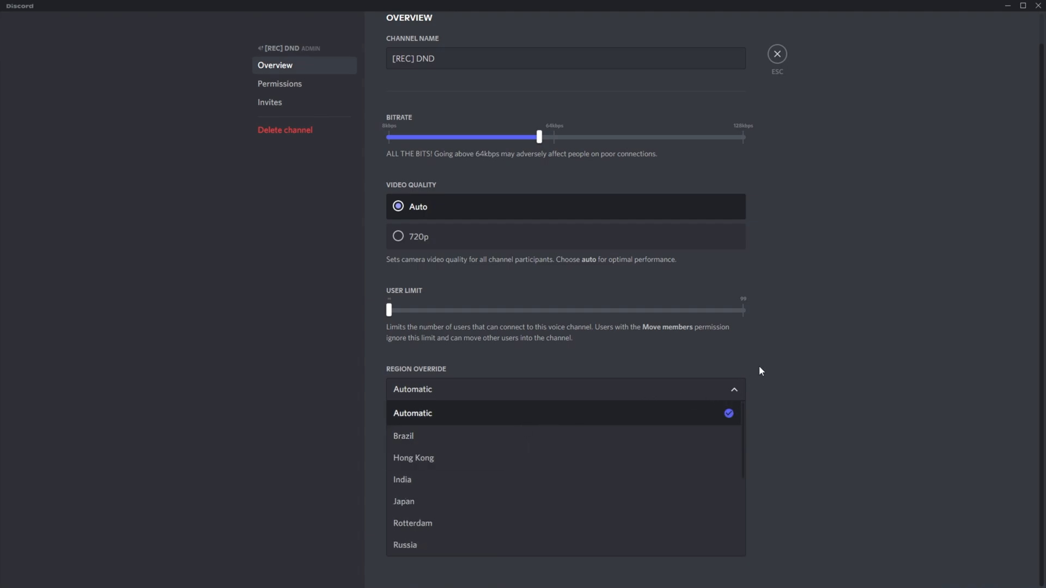
click(776, 54)
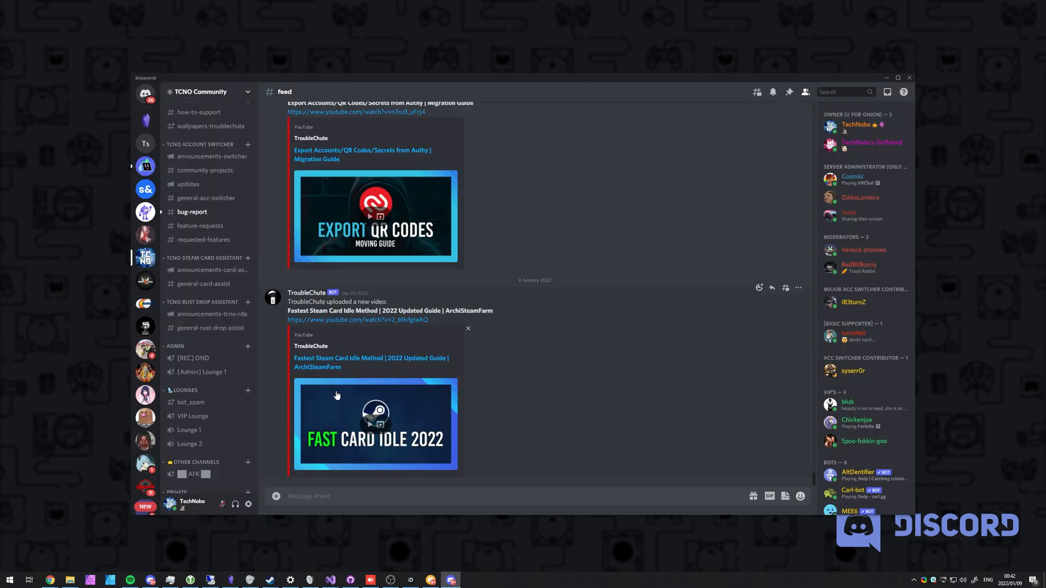
Review Voice & Video settings down to the advanced codec, voice processing and QoS options.
click(248, 504)
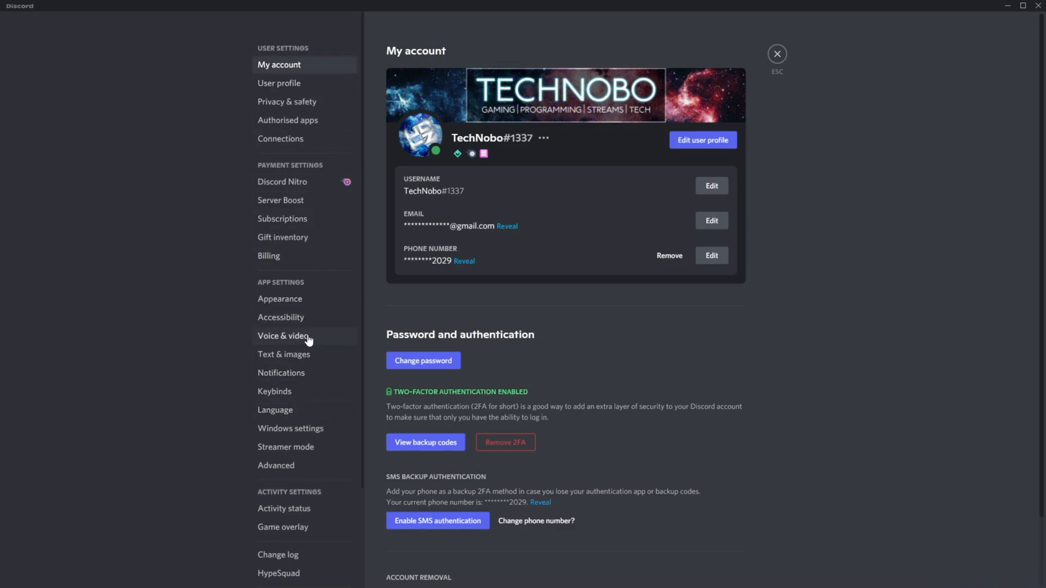
click(284, 336)
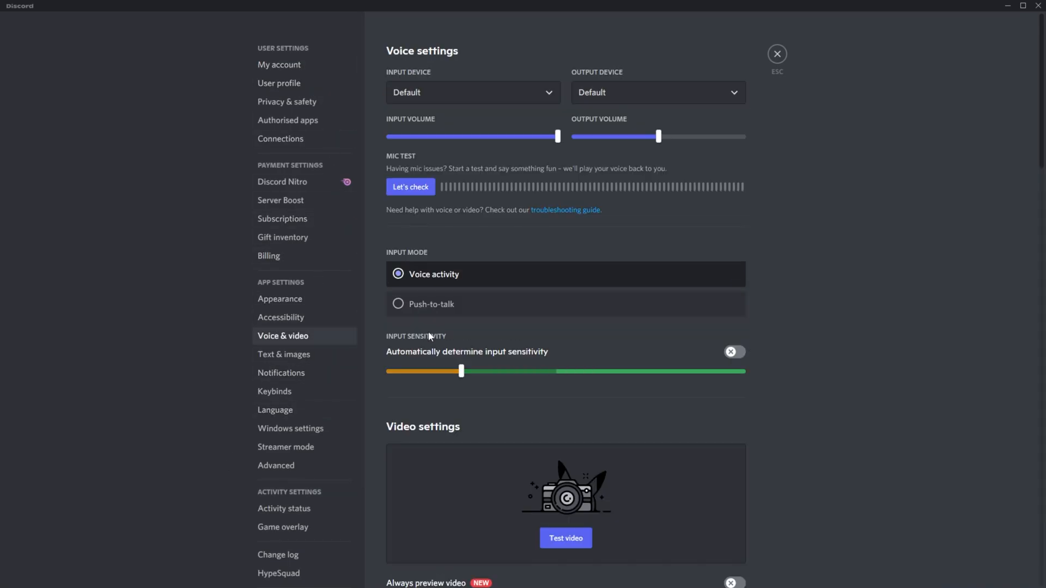
scroll(down, 3)
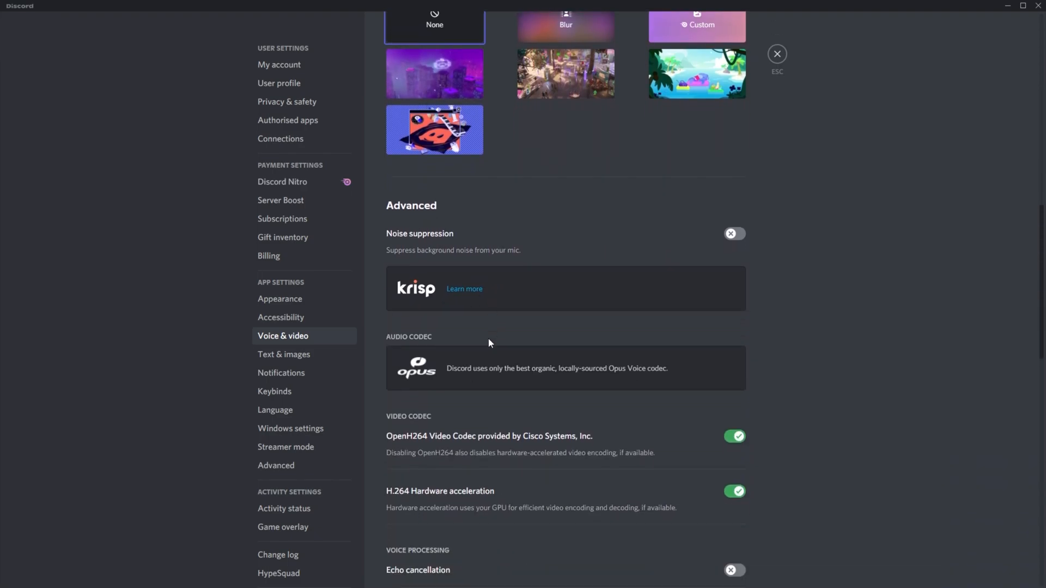
scroll(down, 3)
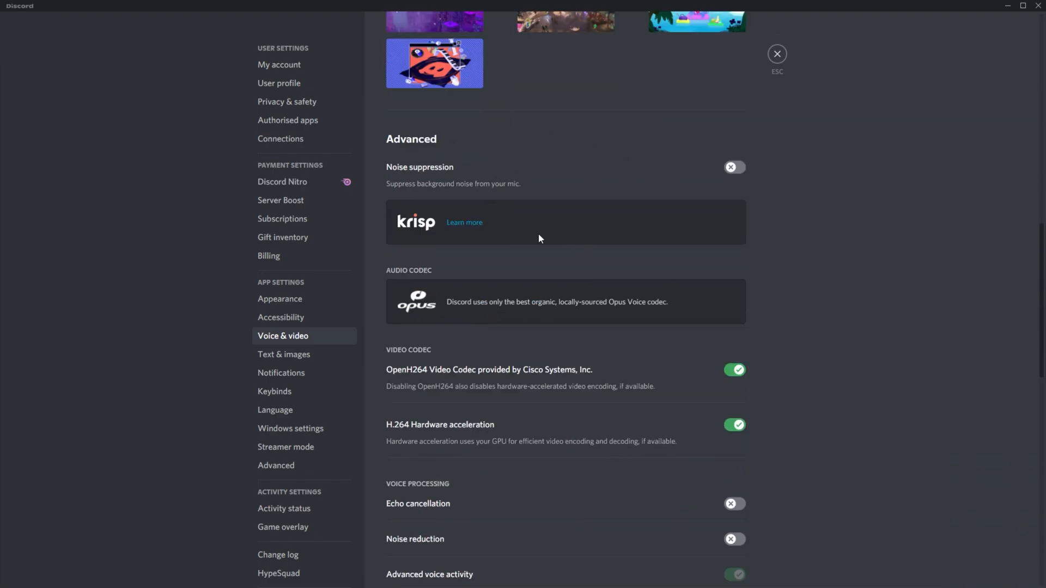
mouse_move(559, 235)
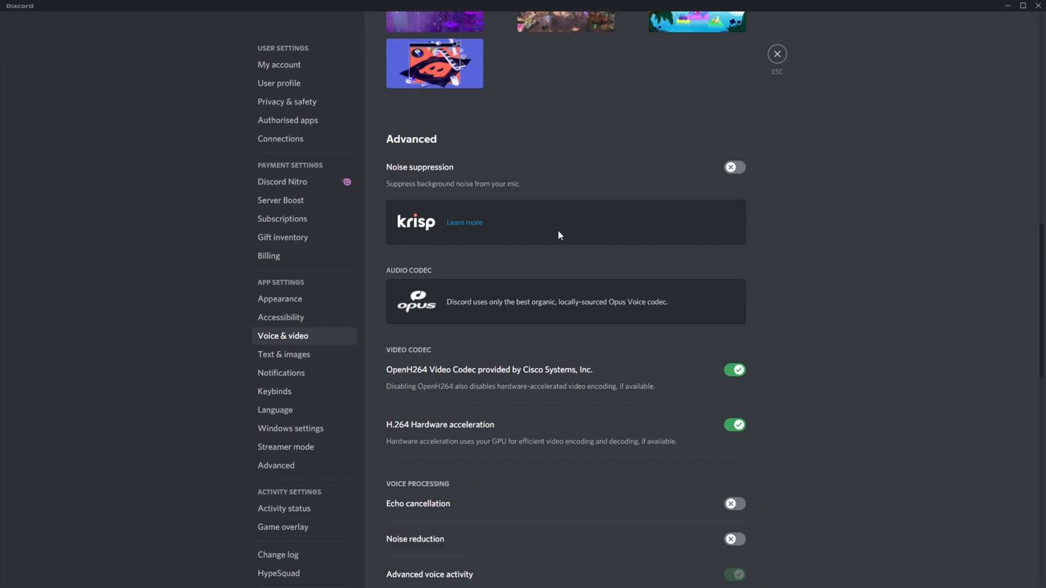
scroll(down, 3)
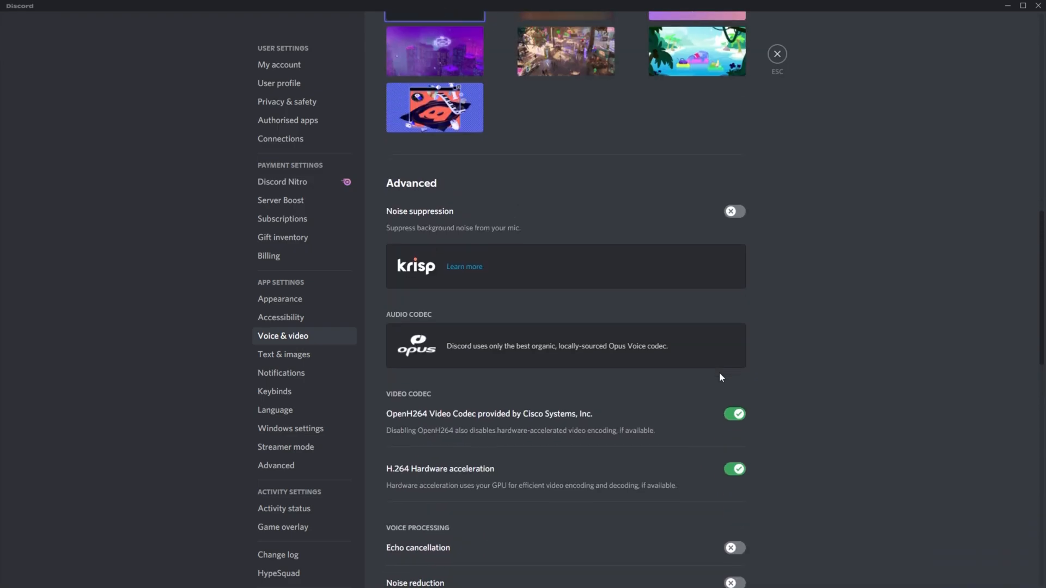
scroll(down, 3)
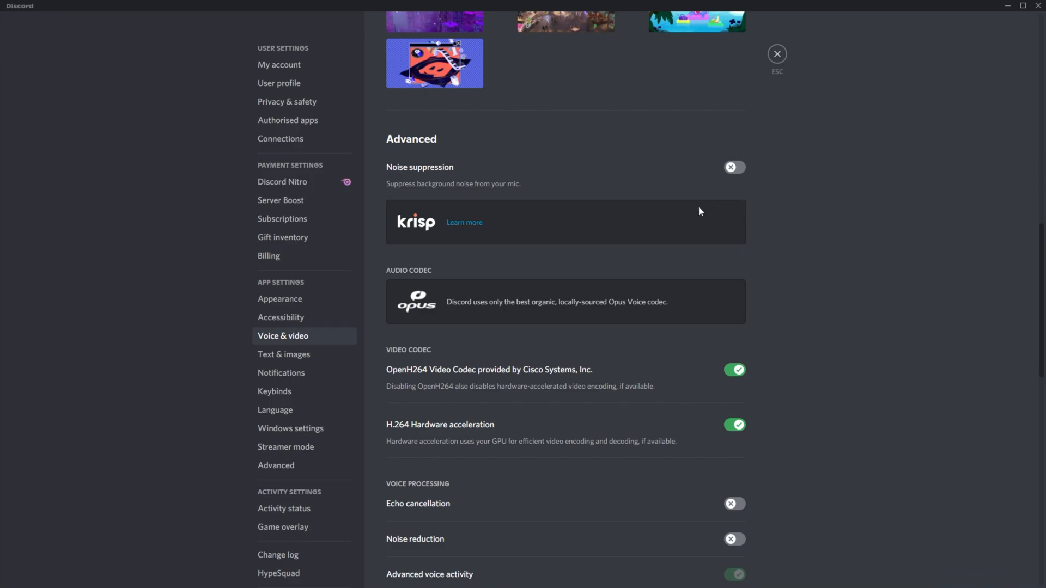
mouse_move(142, 549)
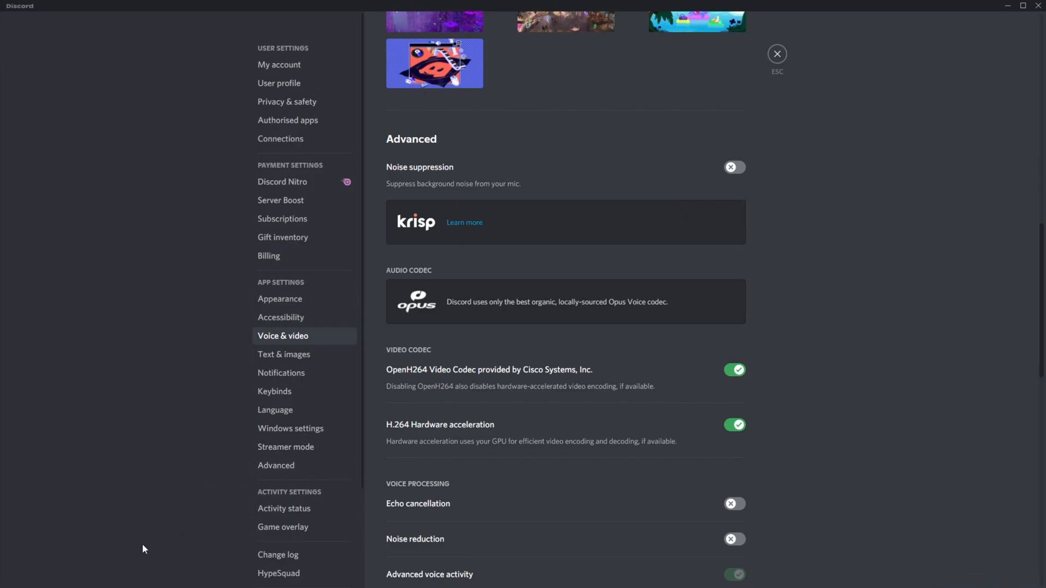
scroll(down, 3)
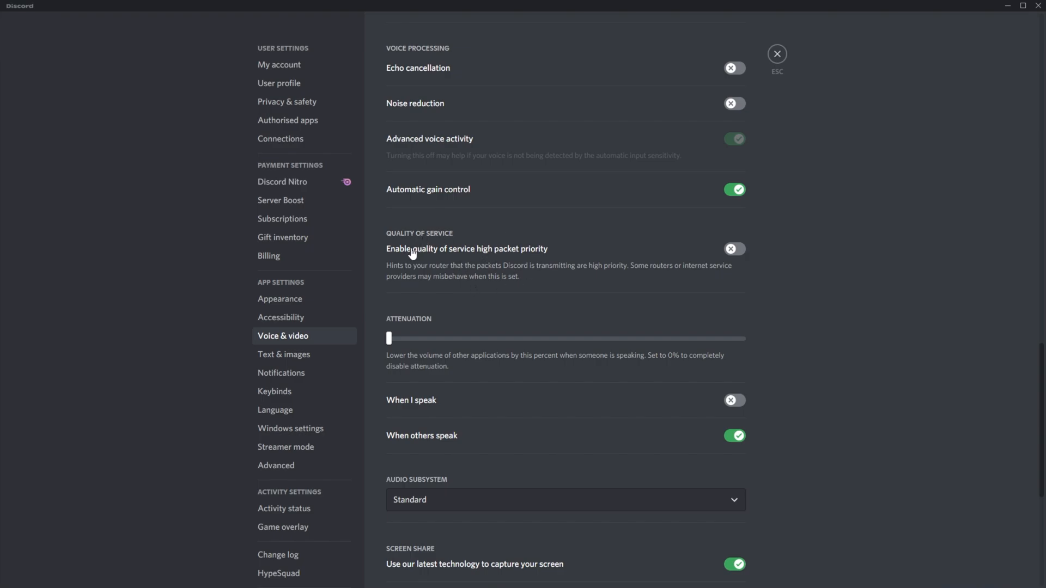
mouse_move(531, 257)
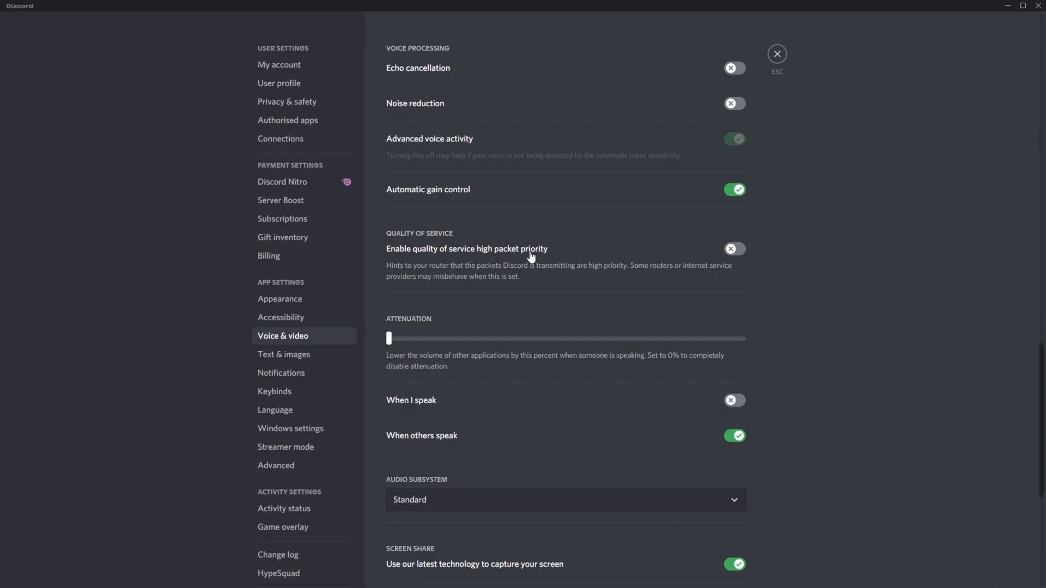
mouse_move(714, 258)
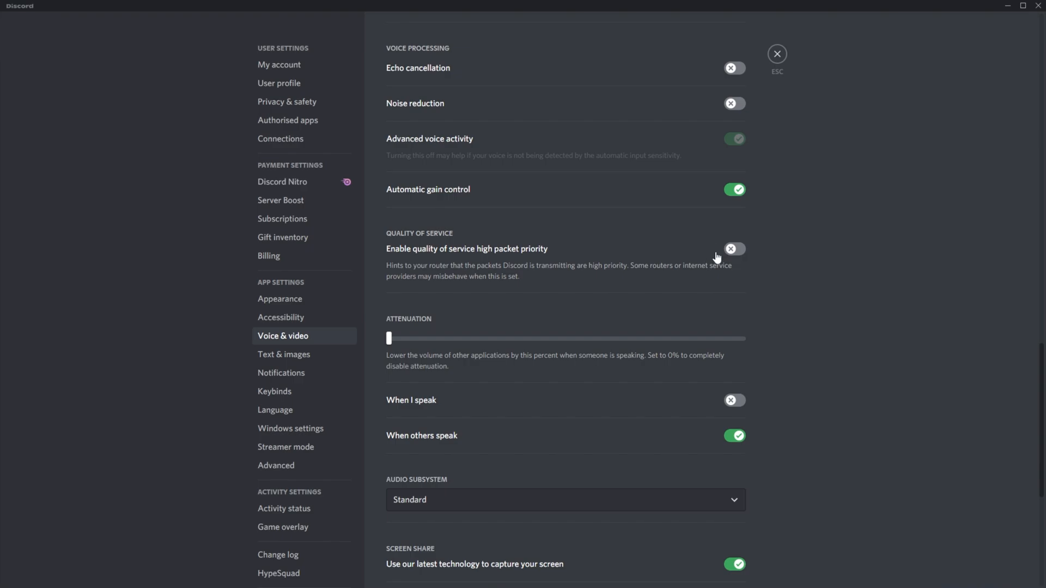
mouse_move(708, 257)
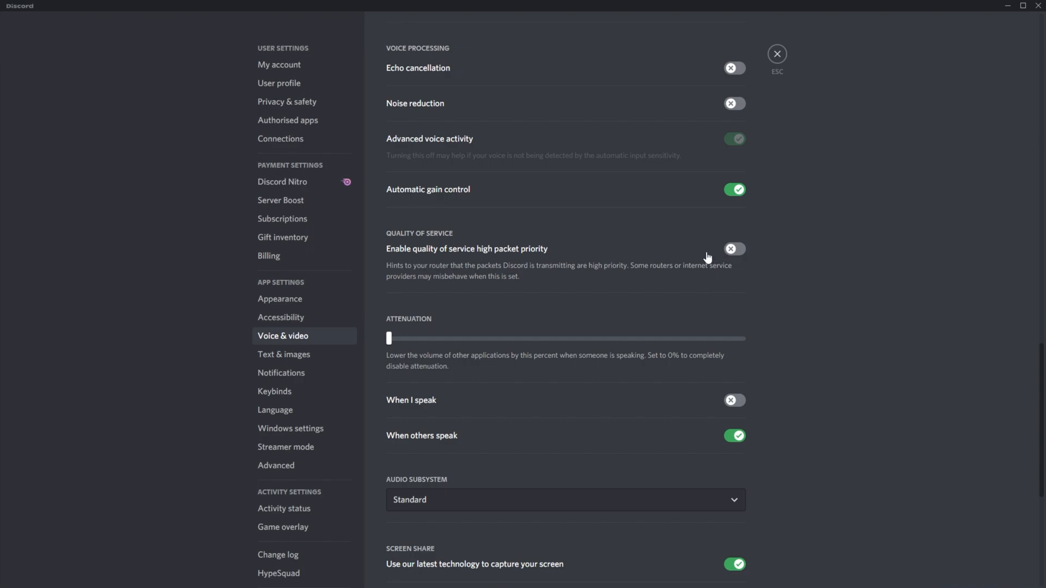
mouse_move(696, 260)
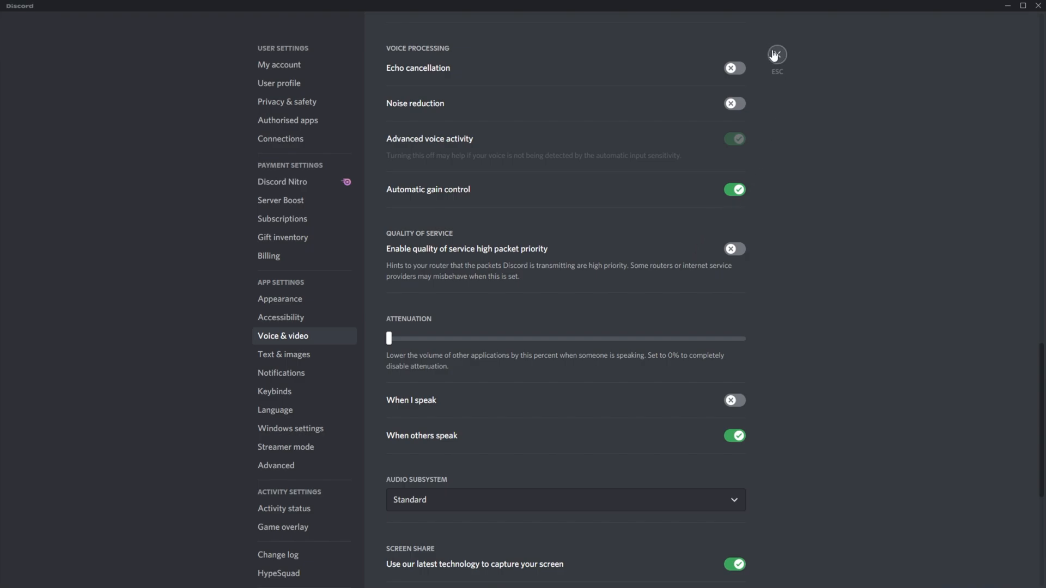
Leave quality of service high packet priority off and close the user settings.
click(776, 54)
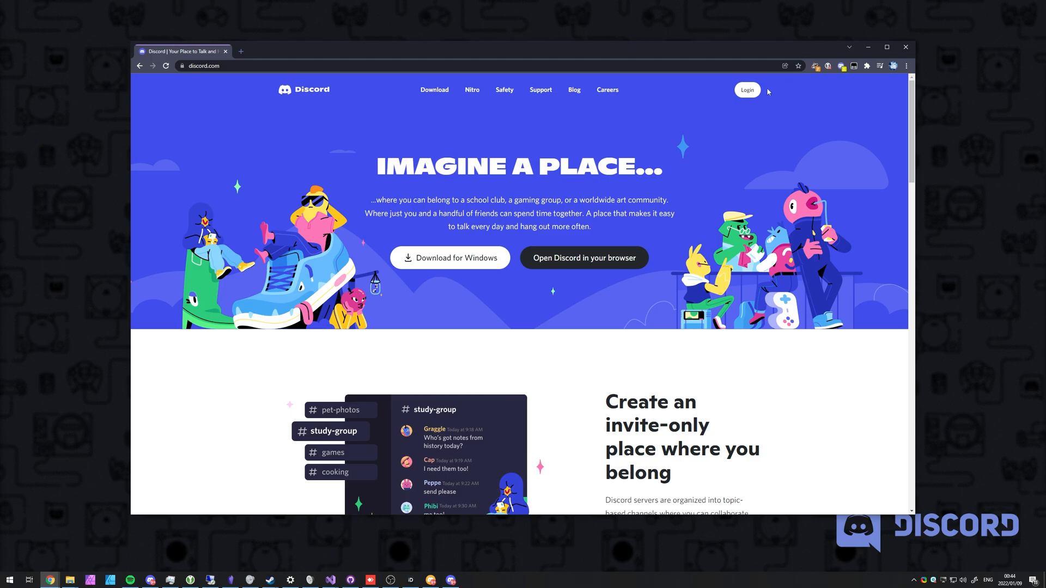
Start logging in to the web version of Discord from discord.com.
click(747, 90)
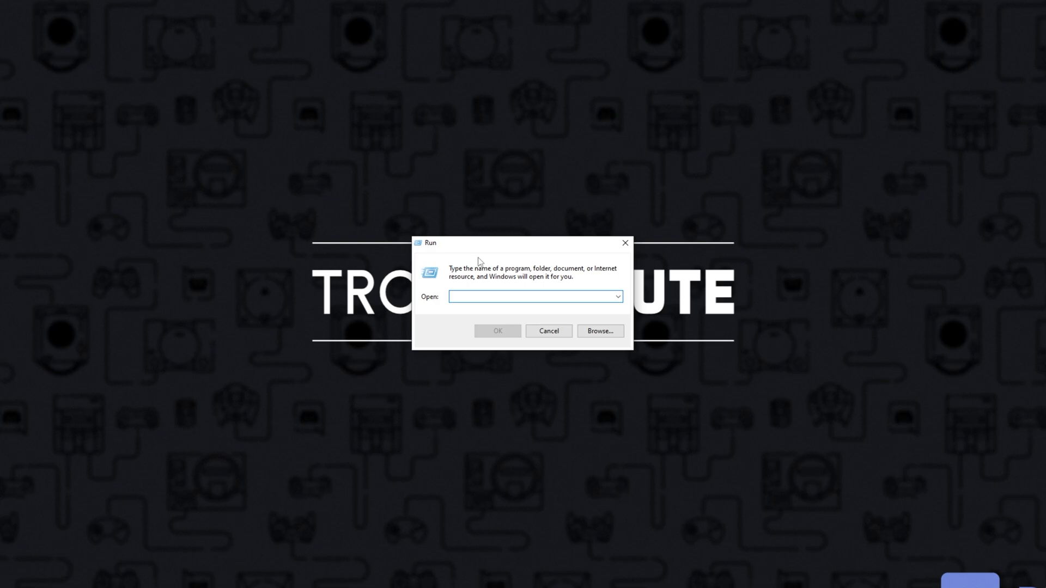
Open %AppData% via Run, look inside the Roaming discord folder, then return to Roaming.
text(%AppDa)
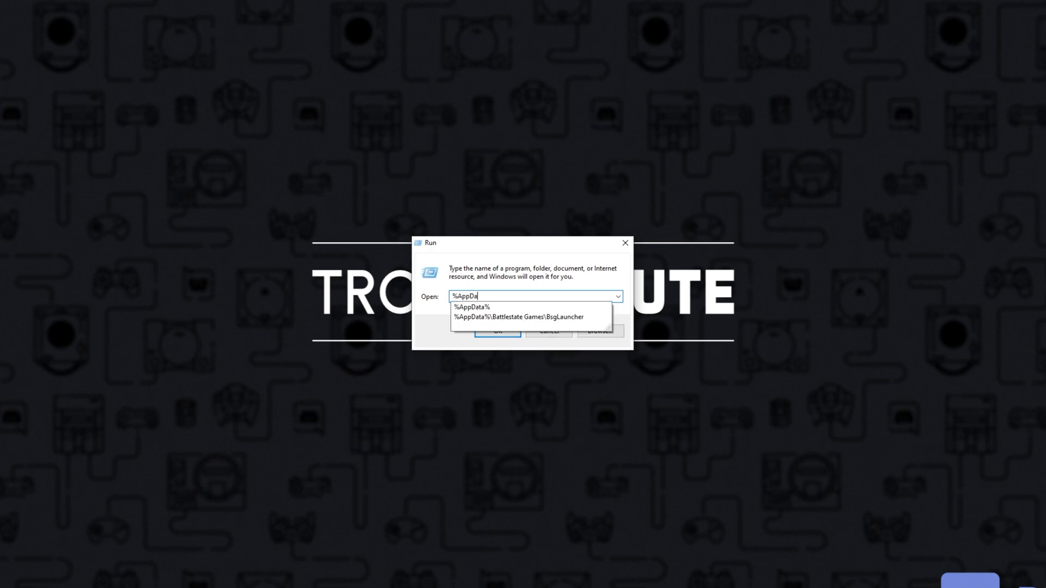
click(497, 331)
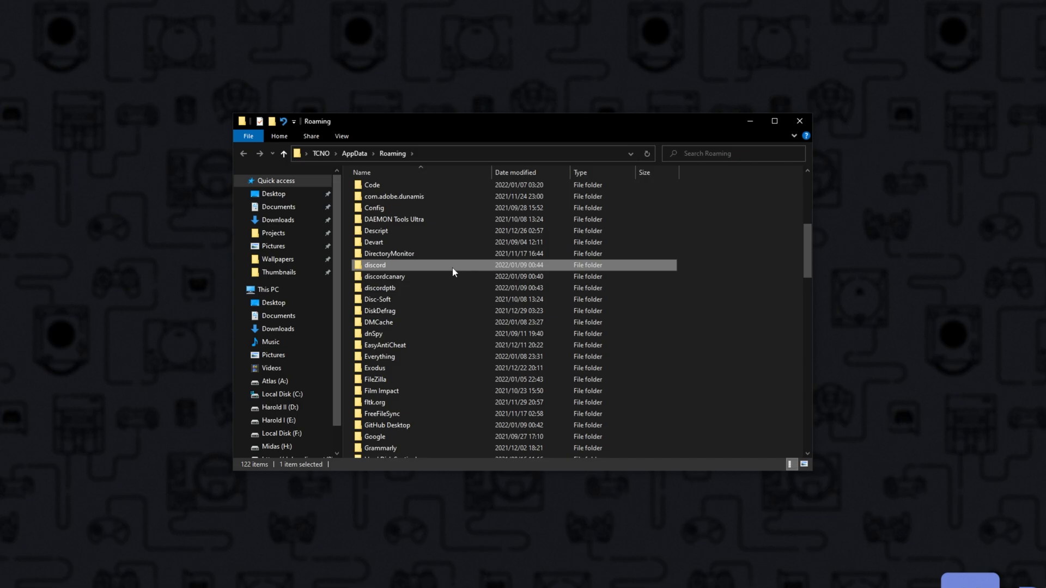
double_click(374, 265)
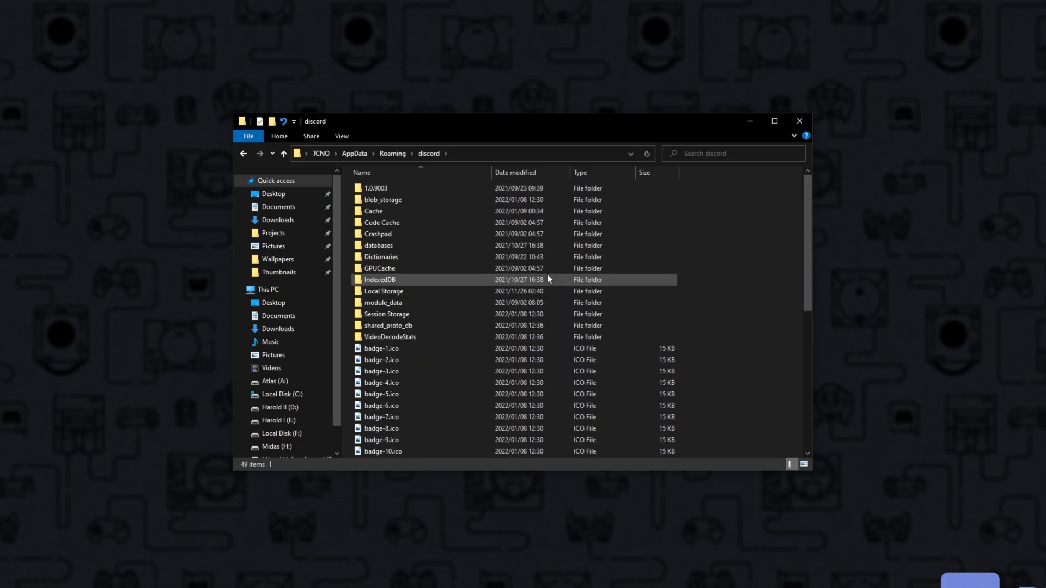
click(383, 199)
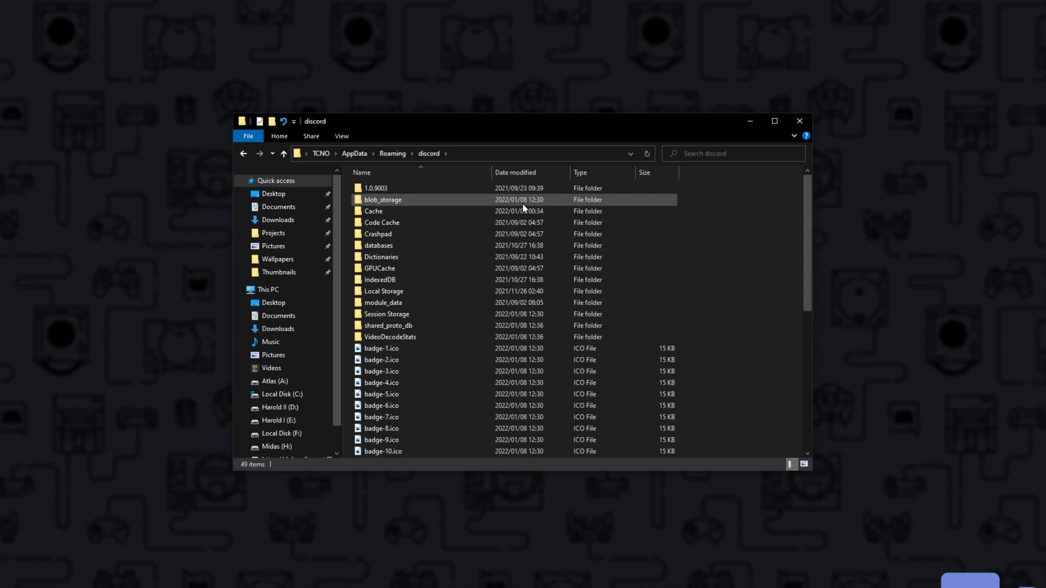
click(355, 153)
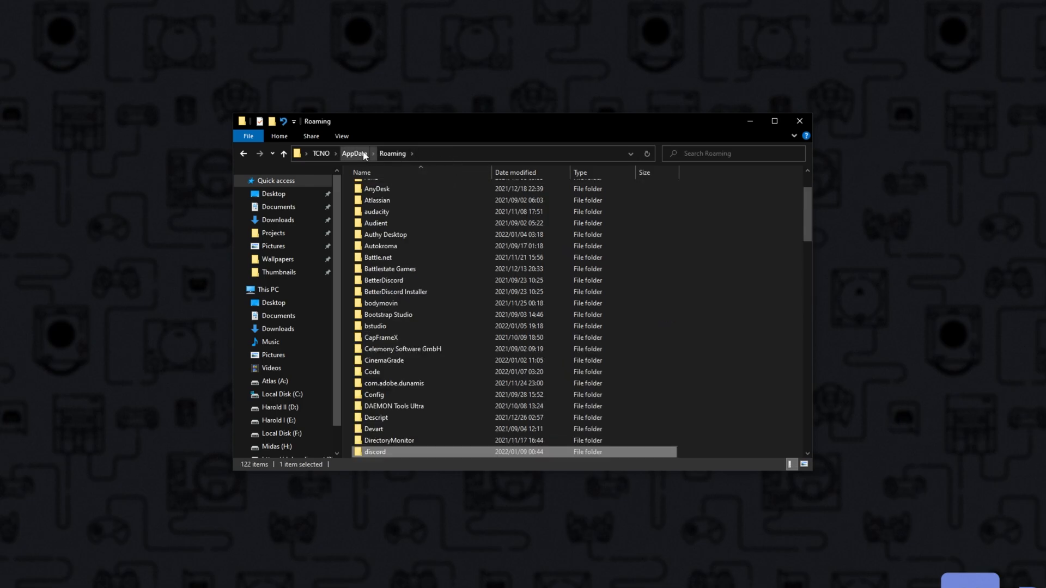
Browse to Local AppData's Discord folder and check its app version folders.
click(353, 154)
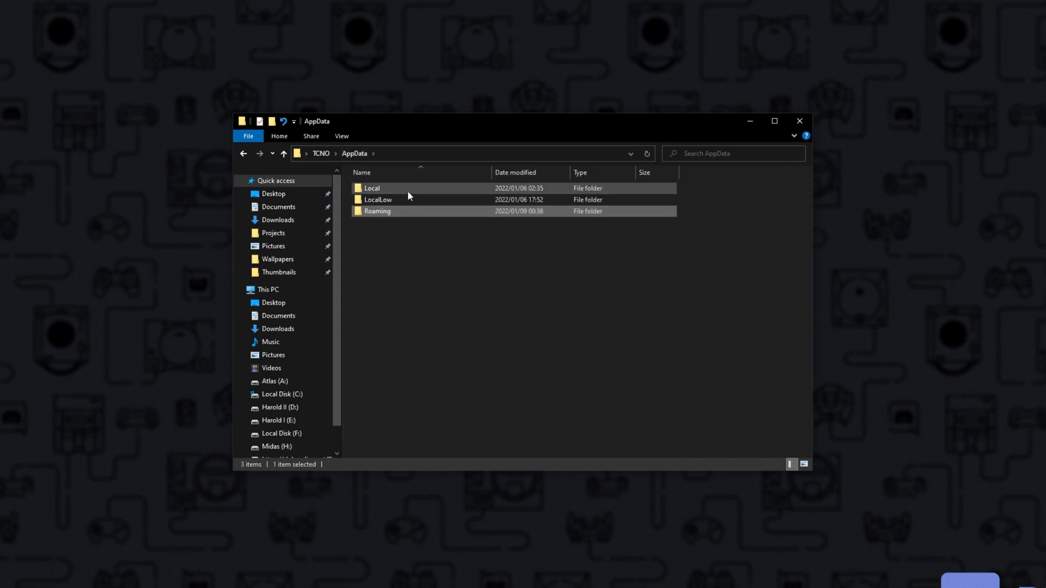
double_click(372, 187)
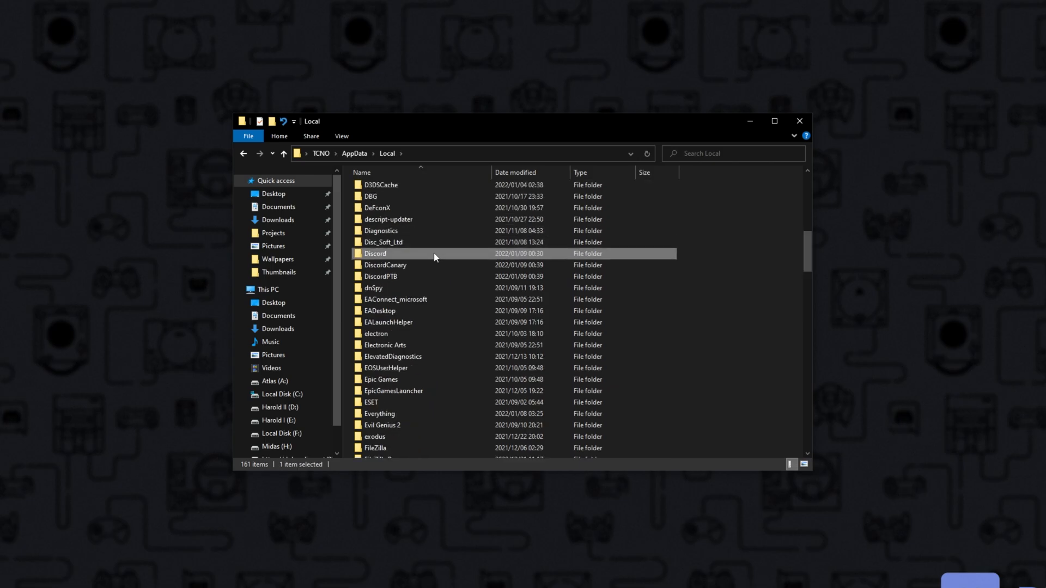
double_click(375, 254)
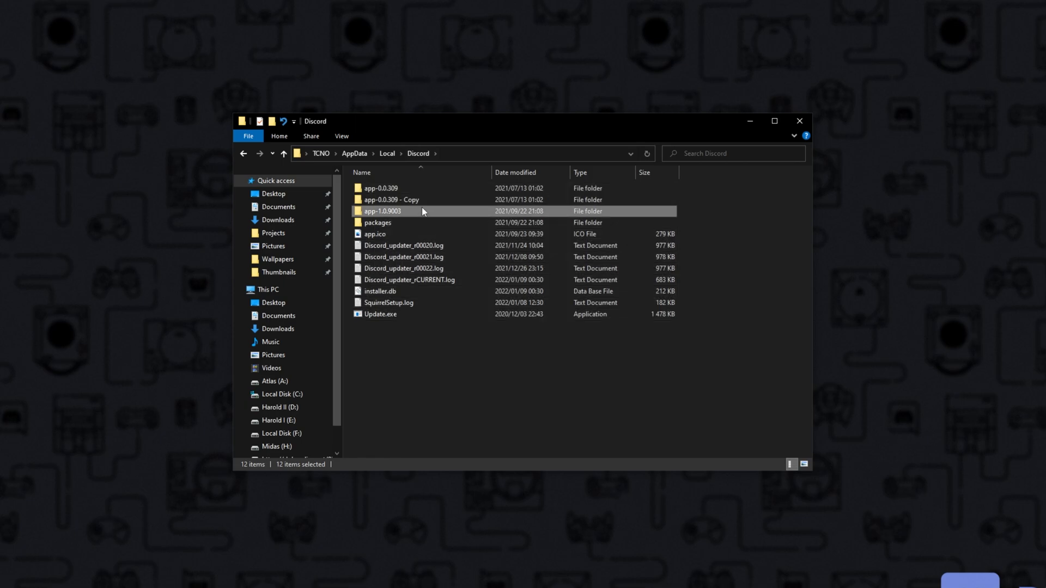
click(391, 199)
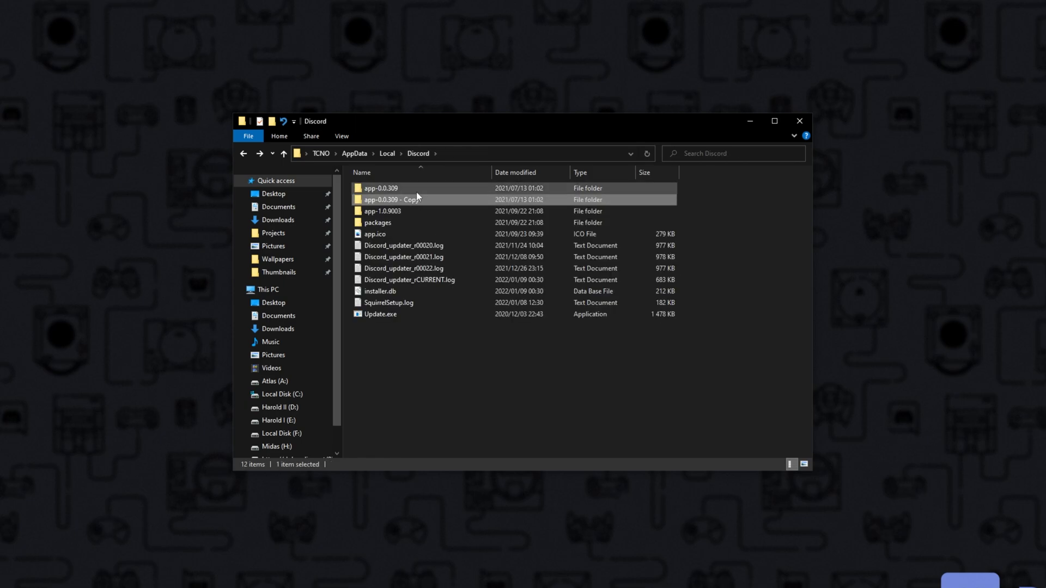
click(378, 222)
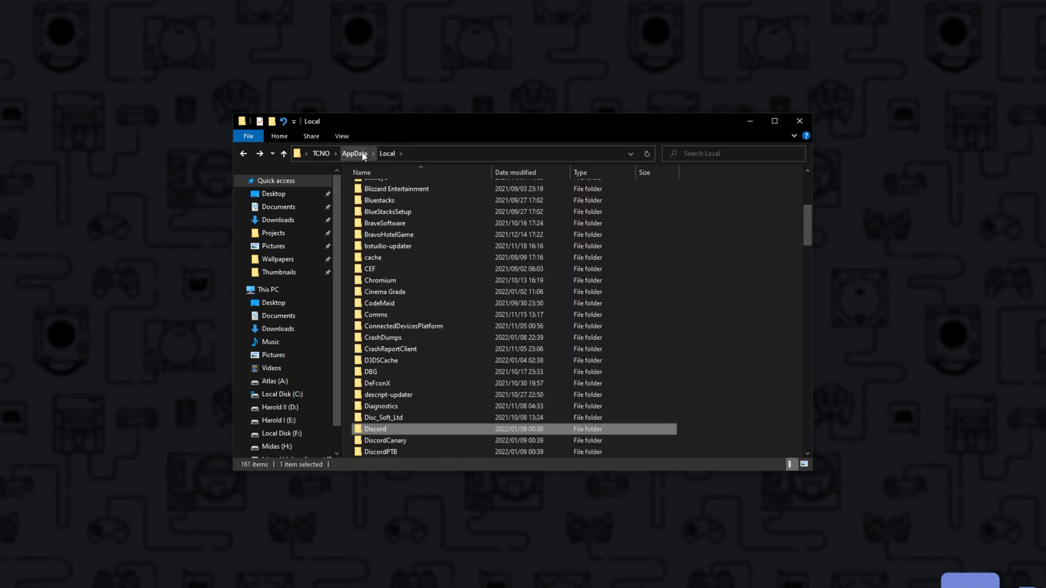
Return to AppData and bring up the View options for hidden items.
click(353, 153)
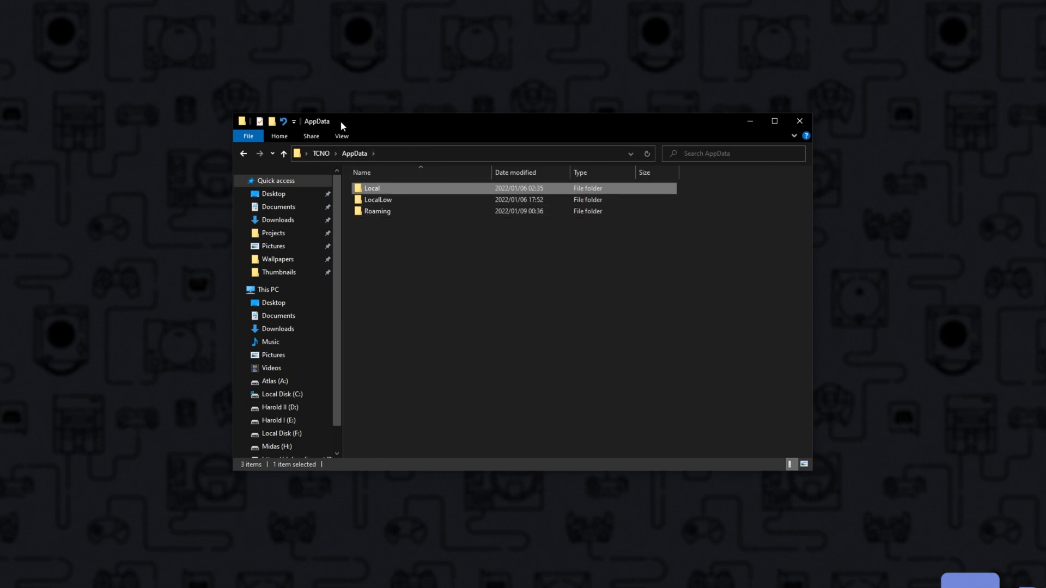
click(342, 136)
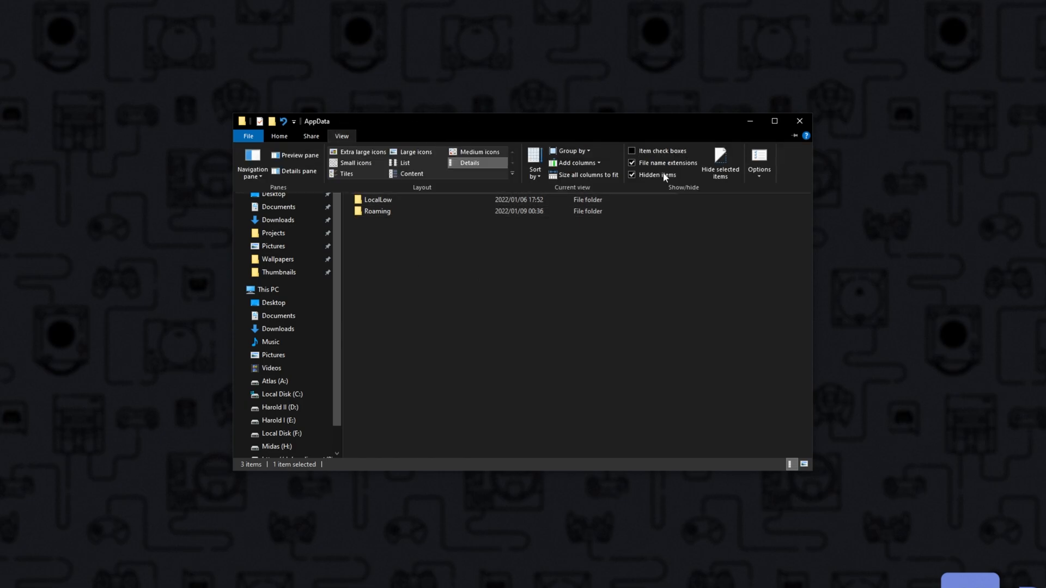